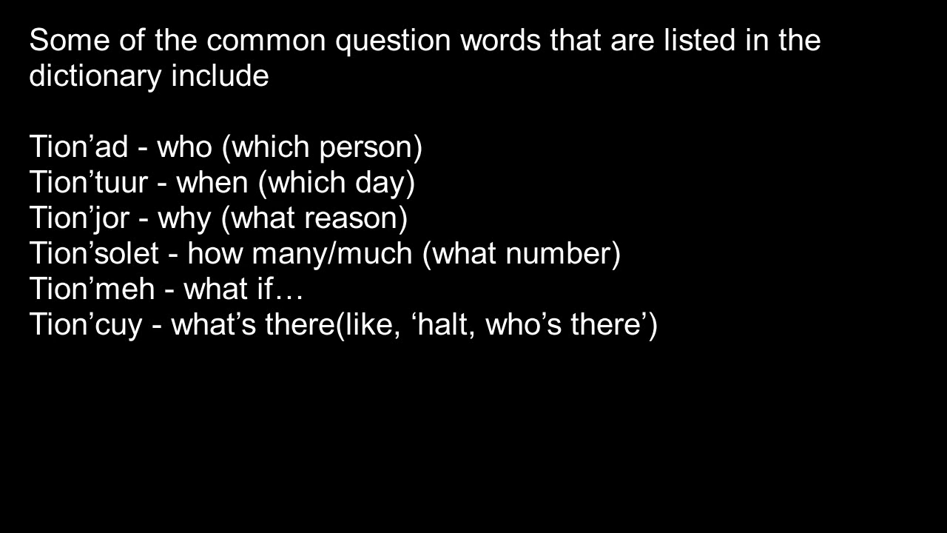
pyautogui.press('Right')
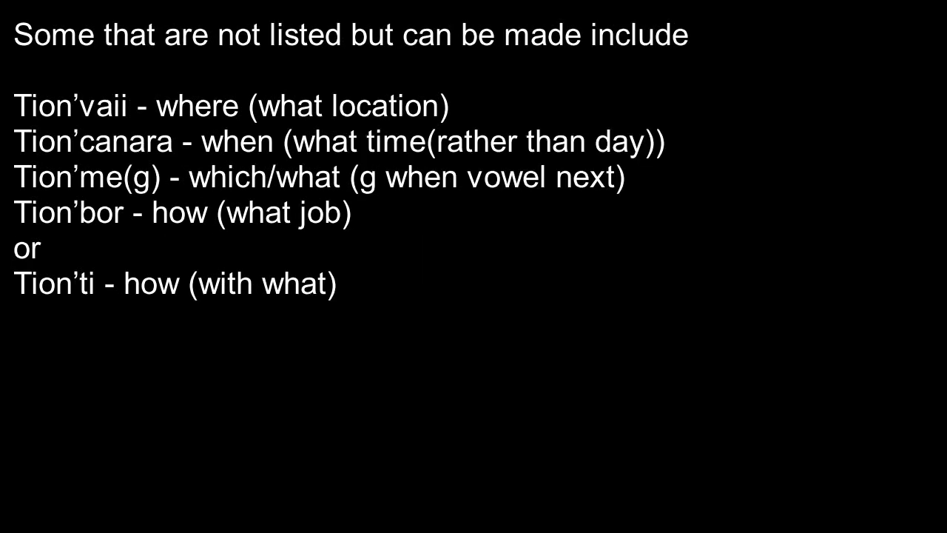